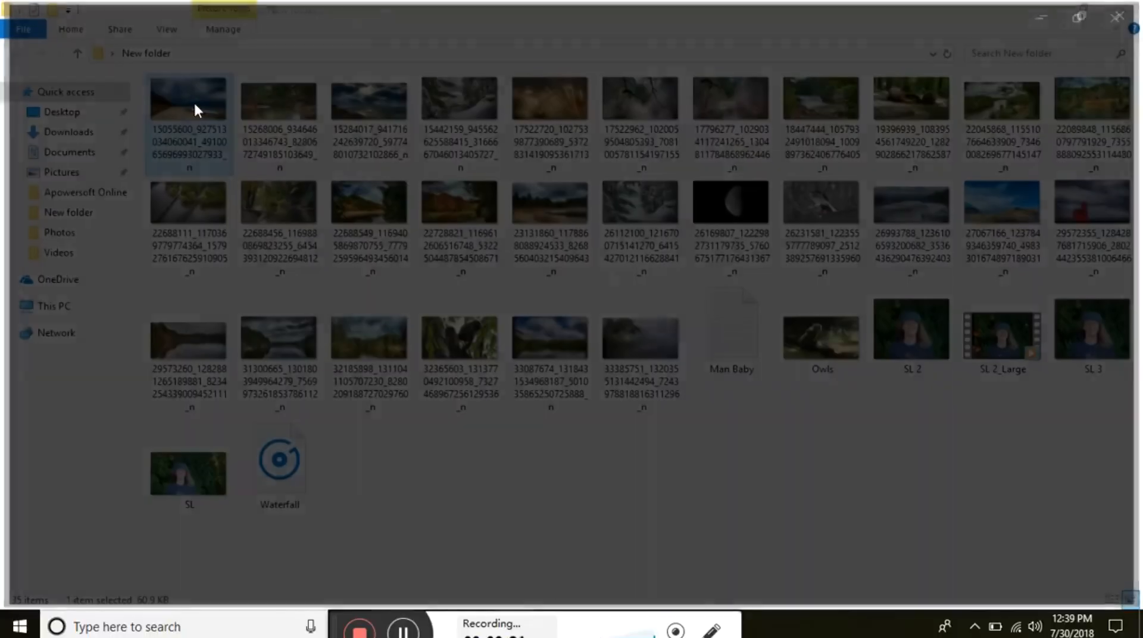
Open the first stormy beach photo from the New folder in Photos
double_click(189, 100)
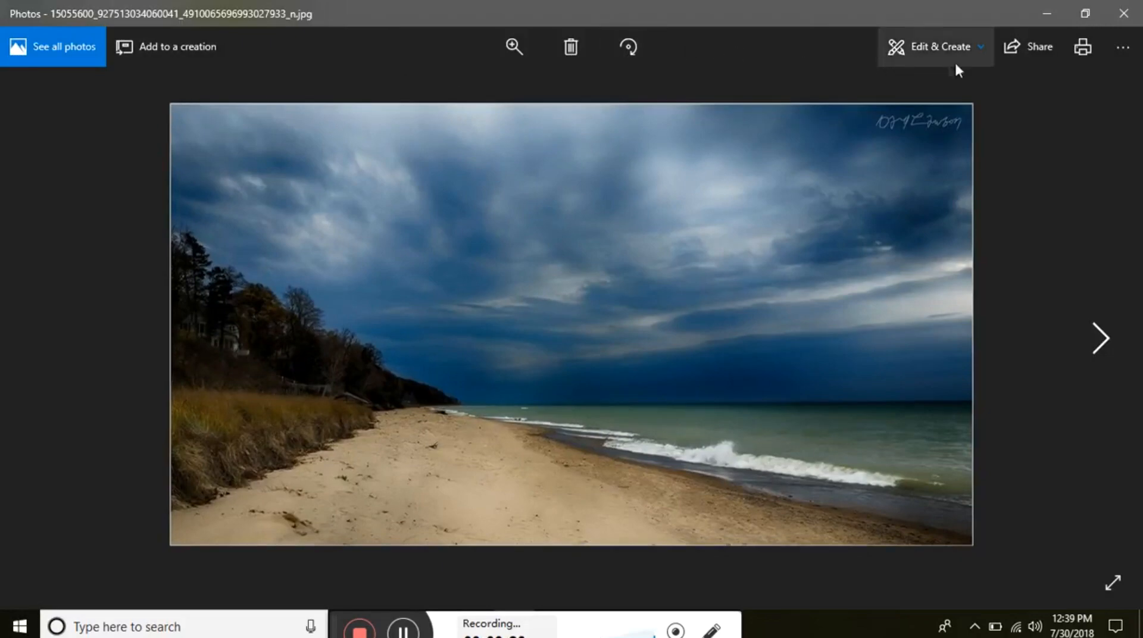
mouse_move(940, 46)
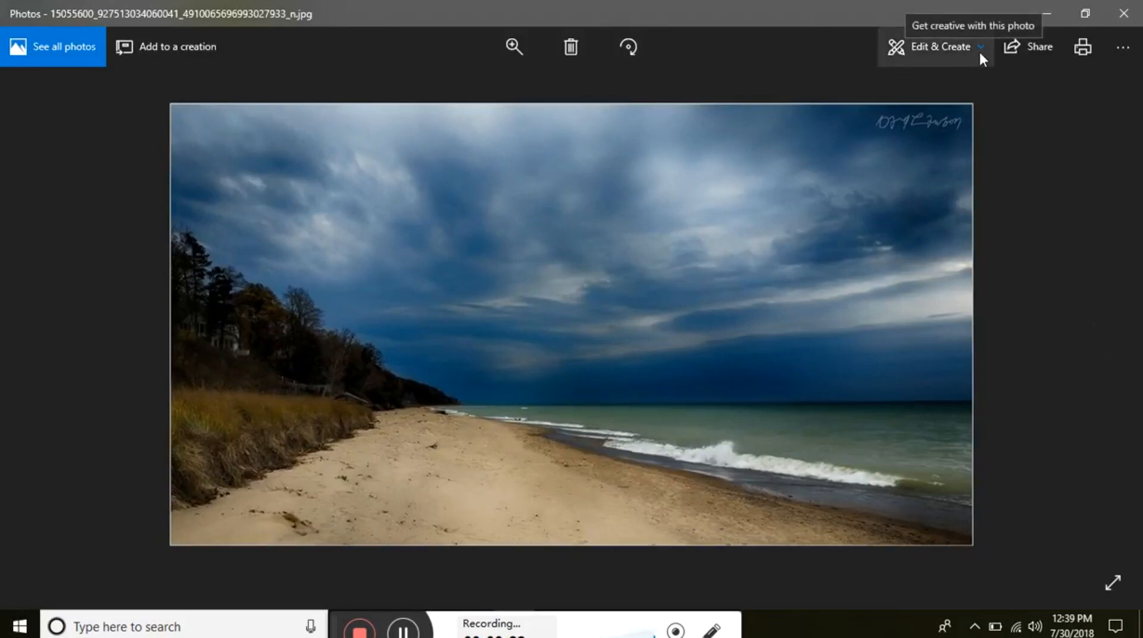
click(939, 46)
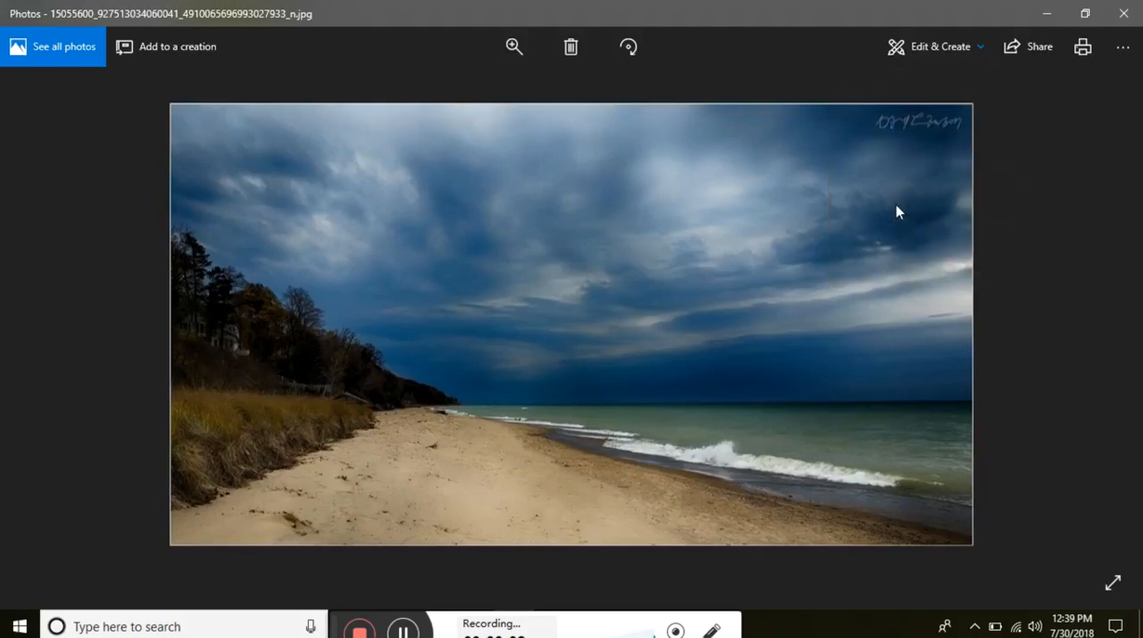
Start Add 3D effects and scroll the Effects list down to Raging fire
click(940, 47)
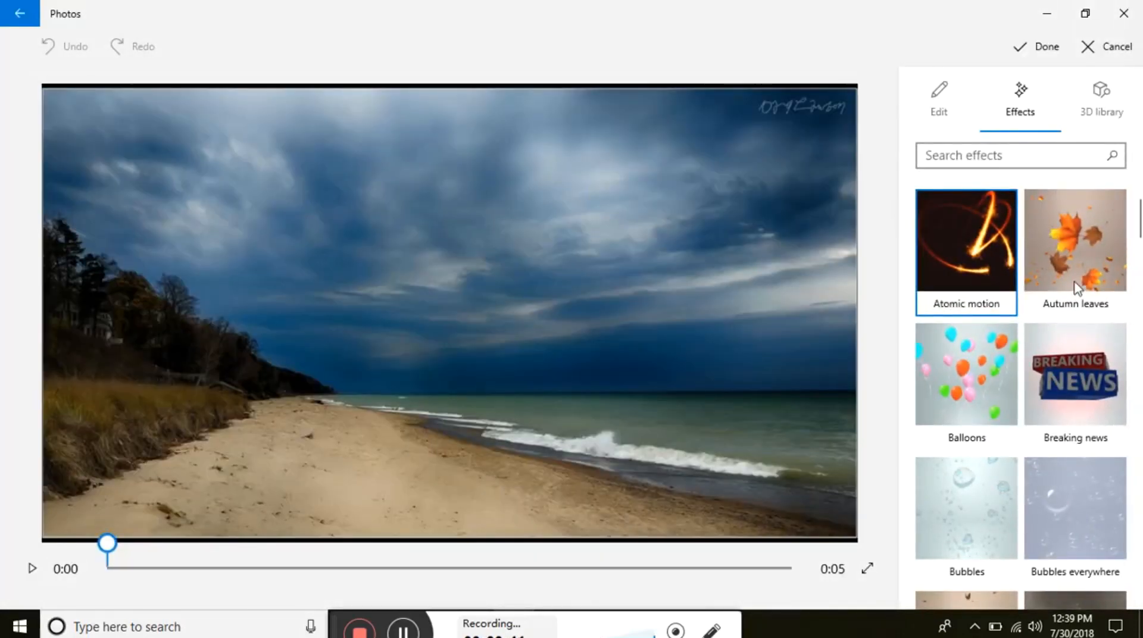
scroll(down, 3)
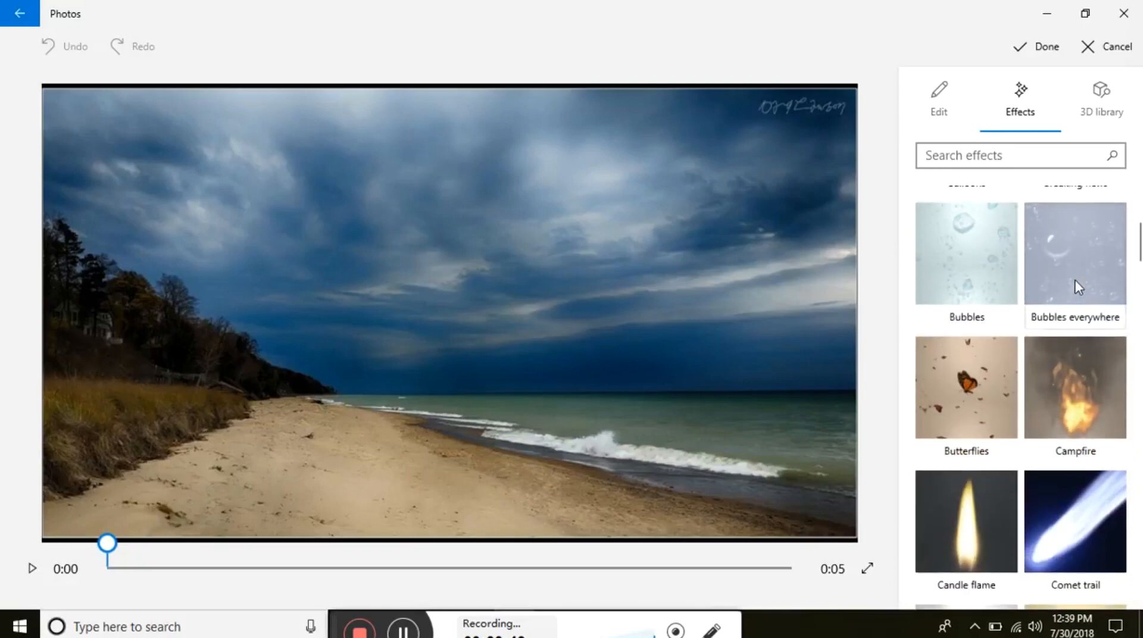
scroll(down, 3)
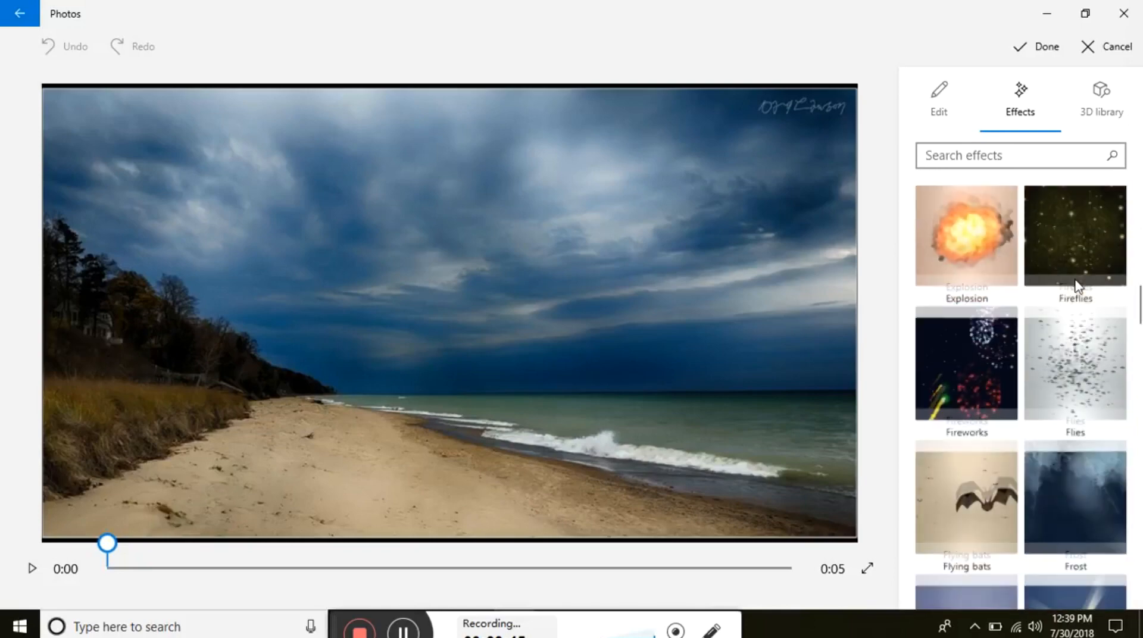
scroll(down, 3)
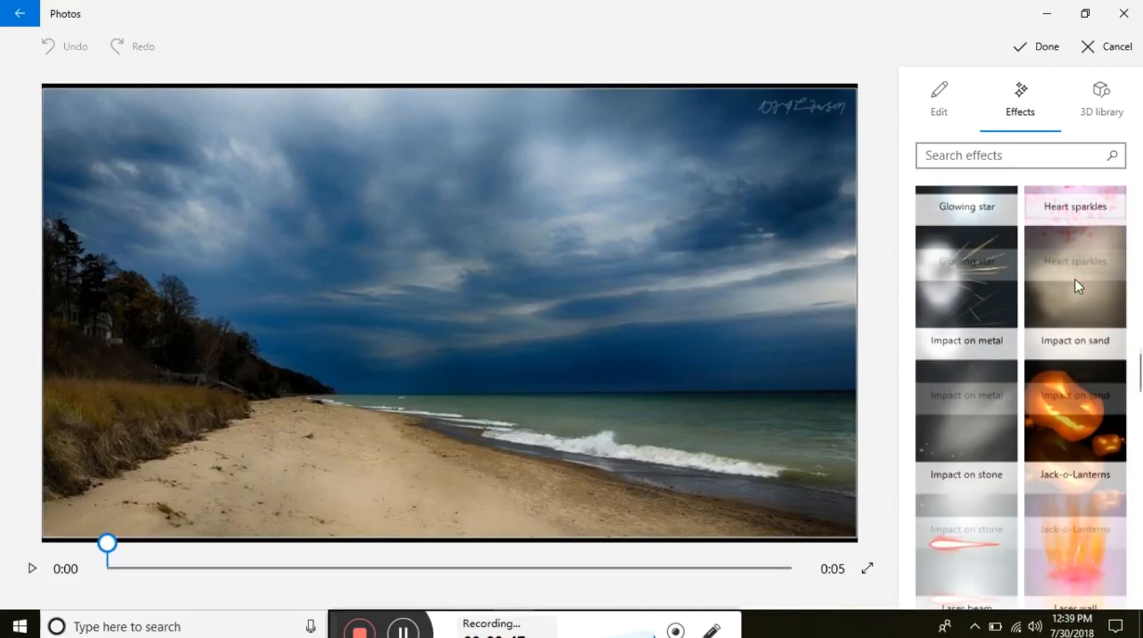
scroll(down, 3)
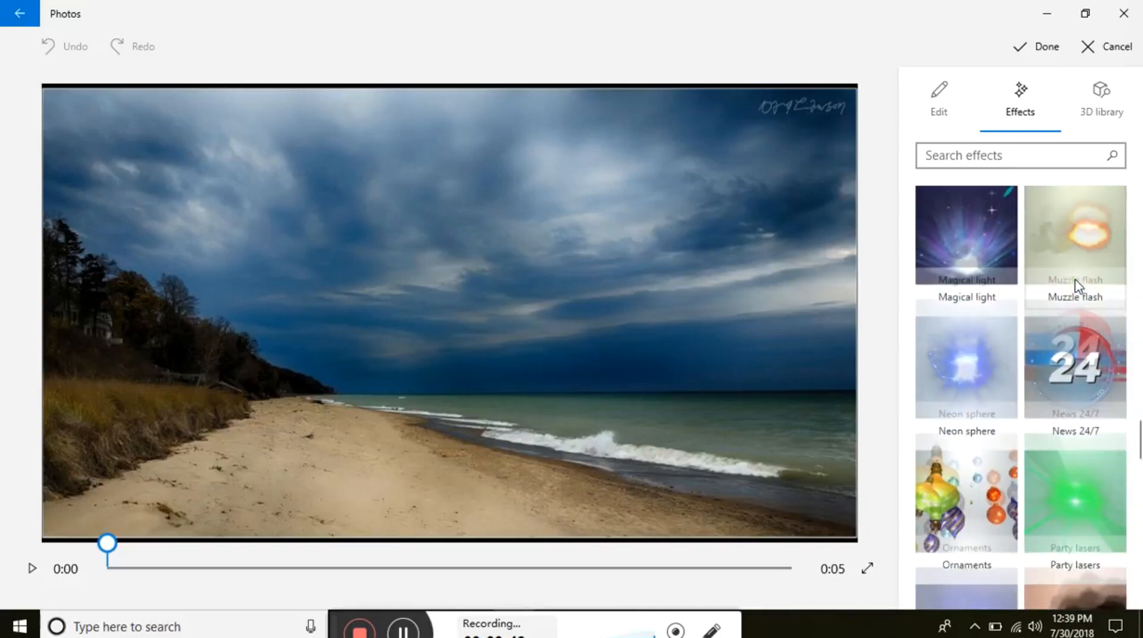
scroll(down, 3)
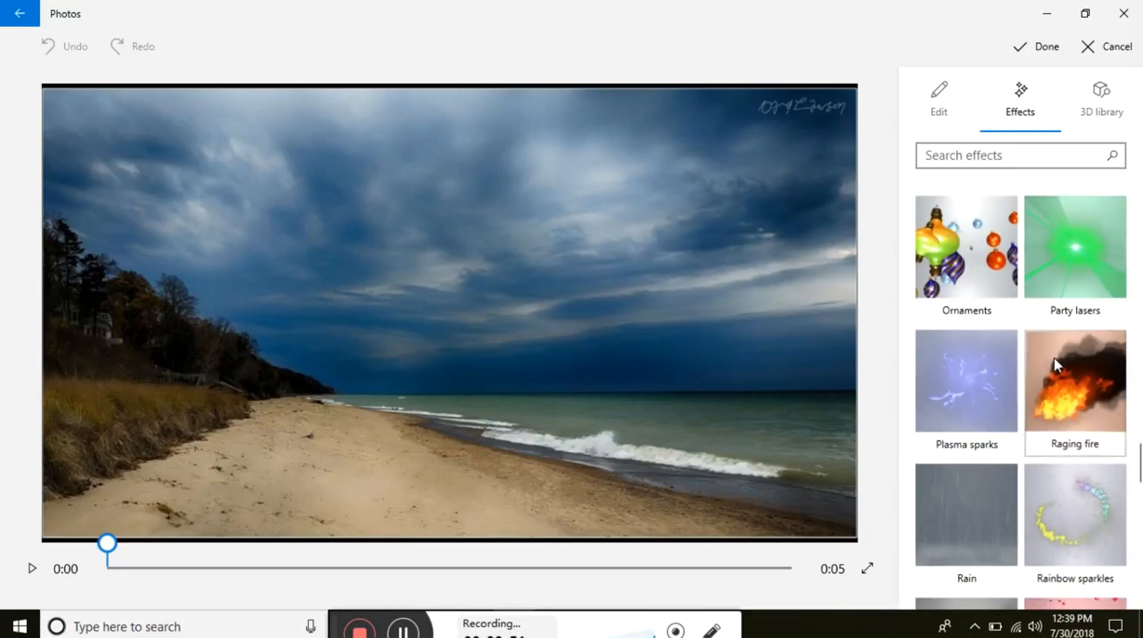
Add the Raging fire effect and place it on the grassy dune at left
click(1074, 381)
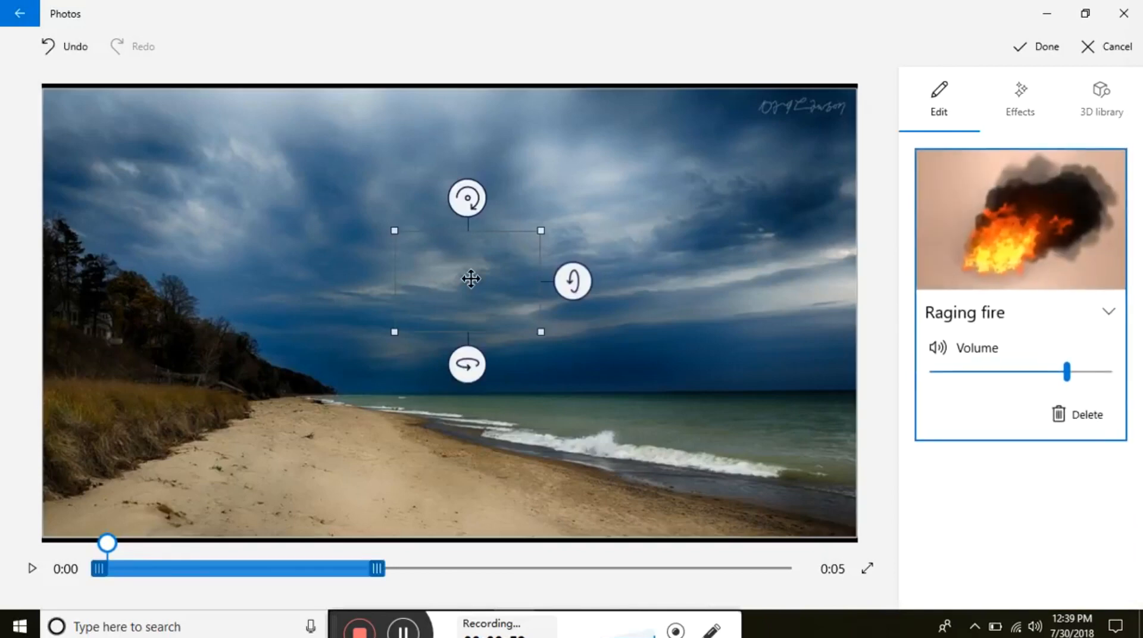
drag(470, 280, 126, 373)
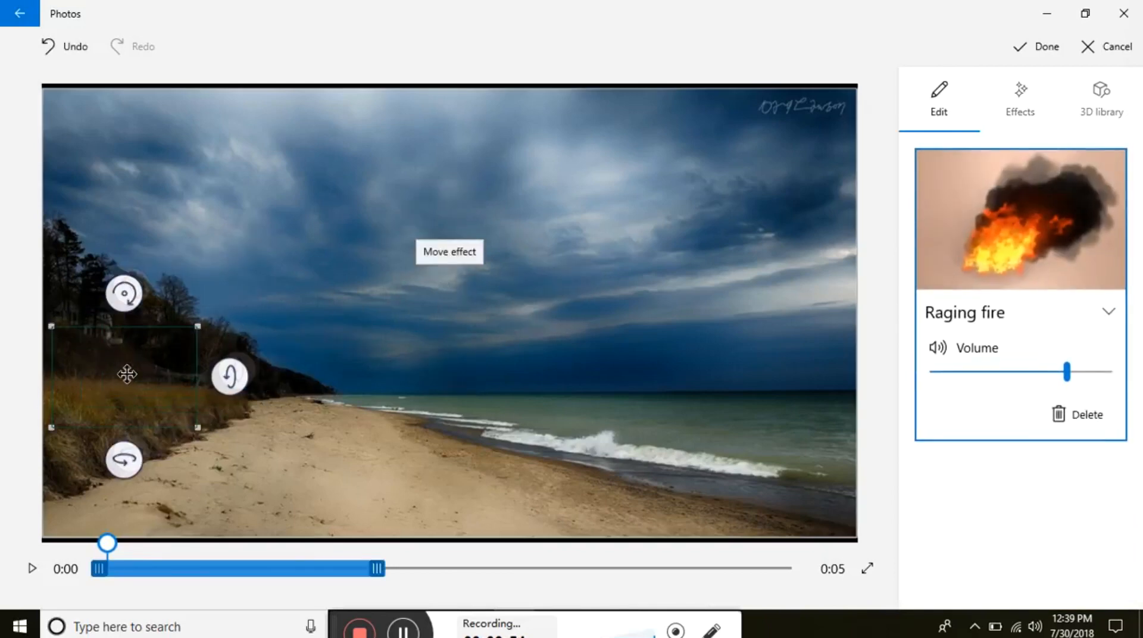
drag(126, 374, 134, 383)
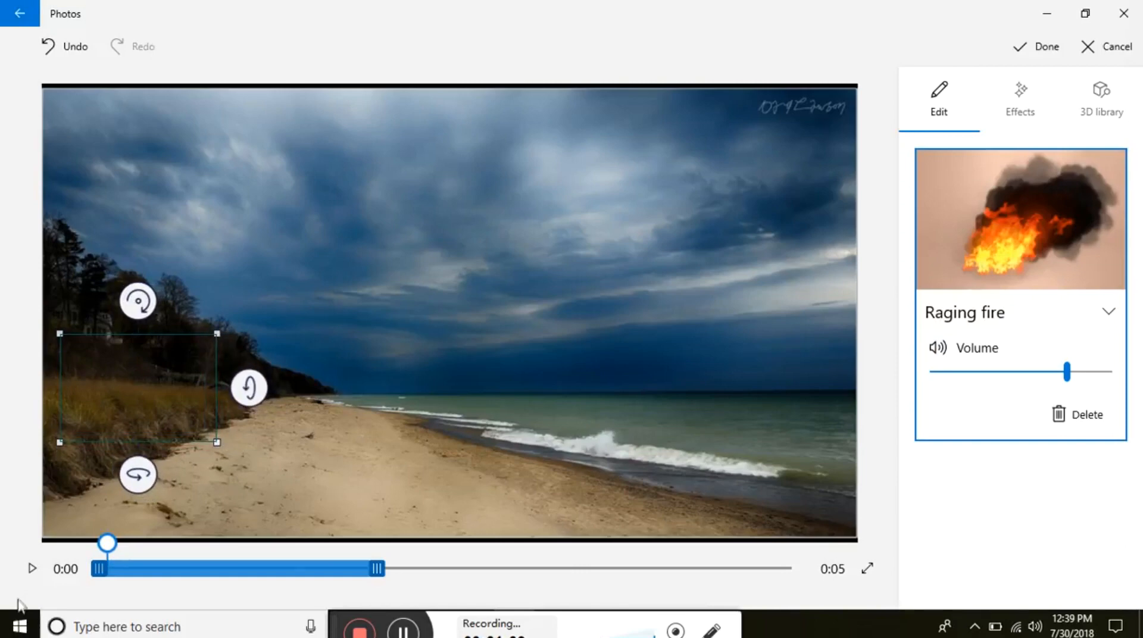
Extend the fire's timeline to the full 0:05 and preview the clip
click(32, 569)
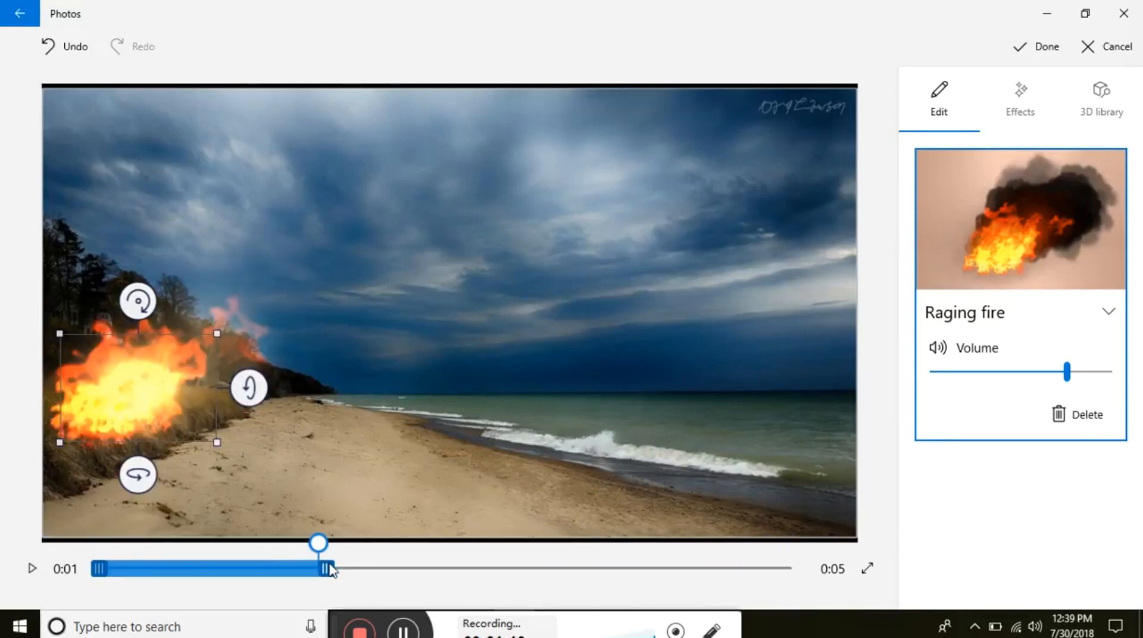
drag(326, 570, 612, 569)
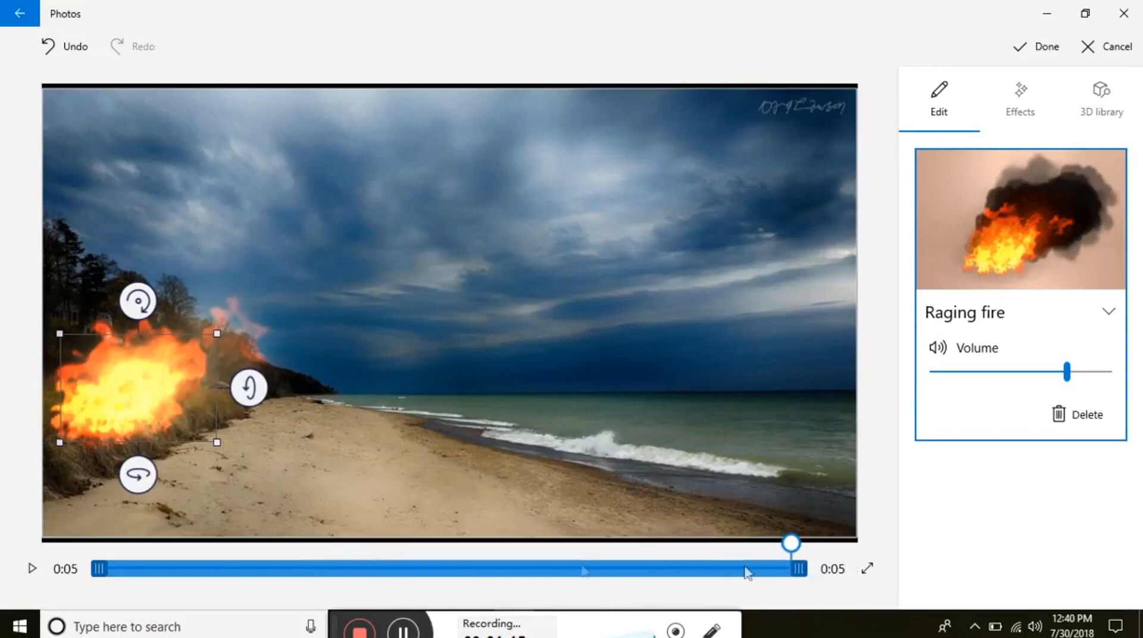
click(32, 568)
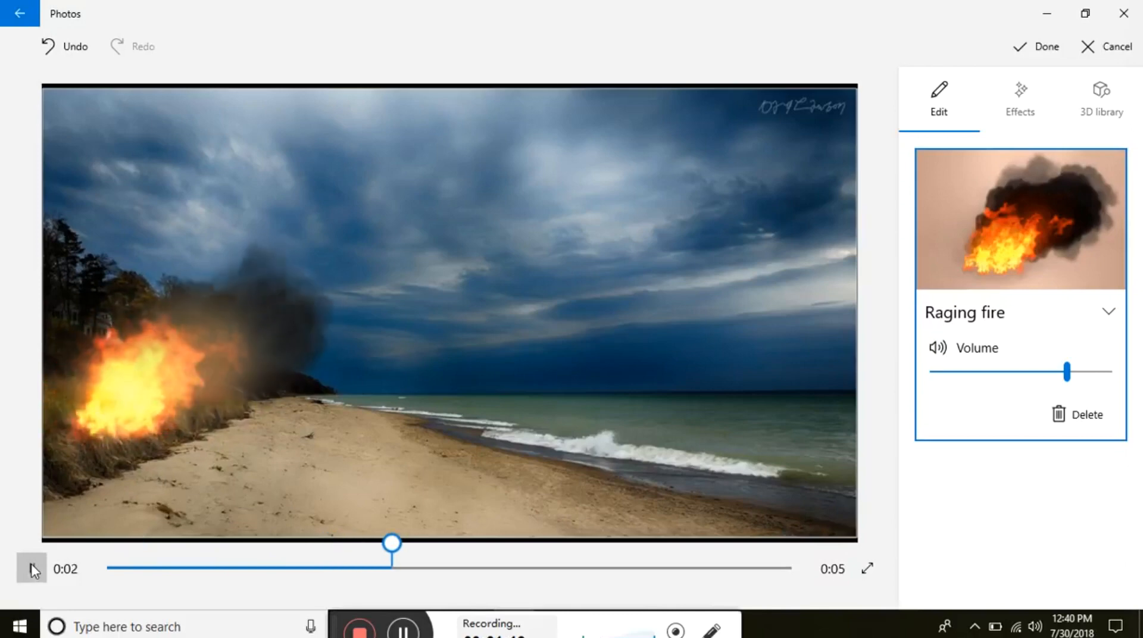
click(32, 568)
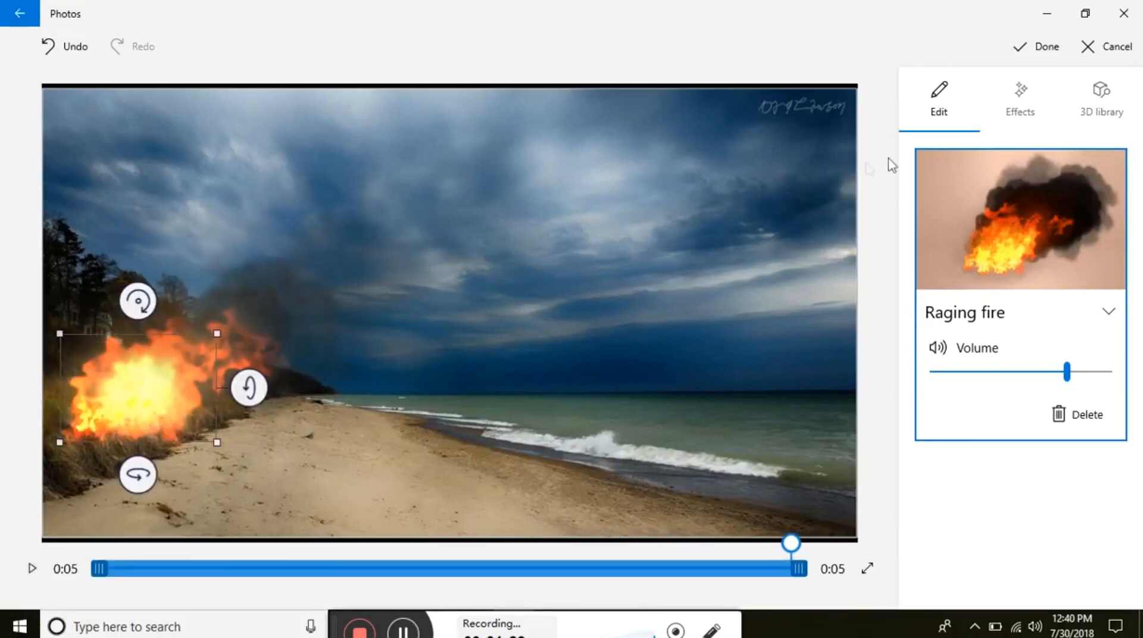
Add the Lightning bolt effect from the Effects gallery and preview it
click(1020, 99)
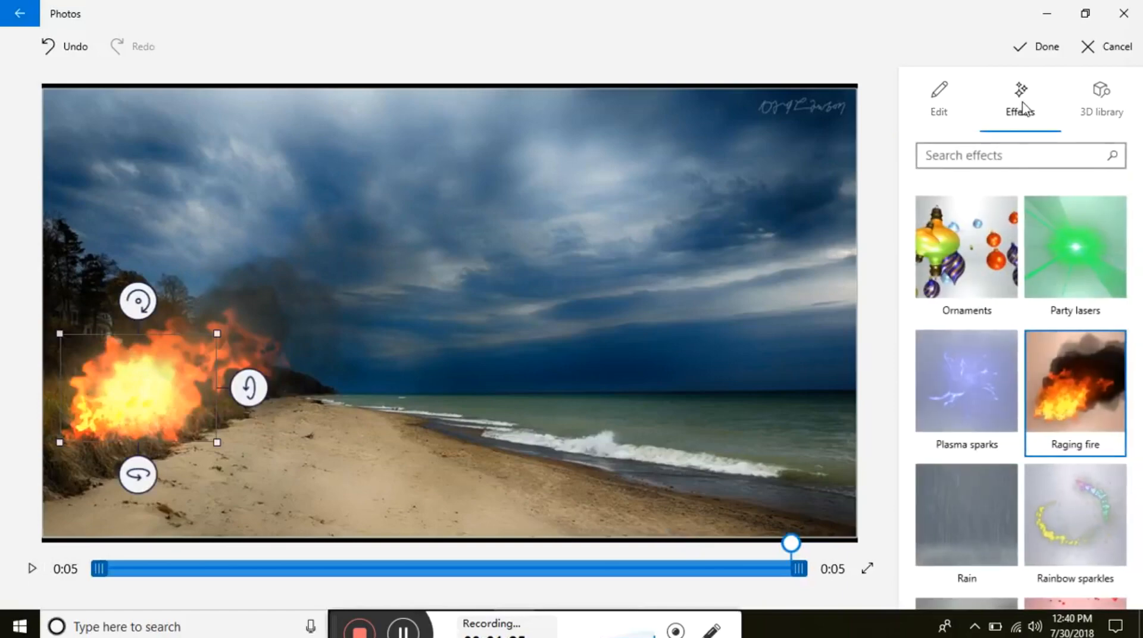
scroll(down, 3)
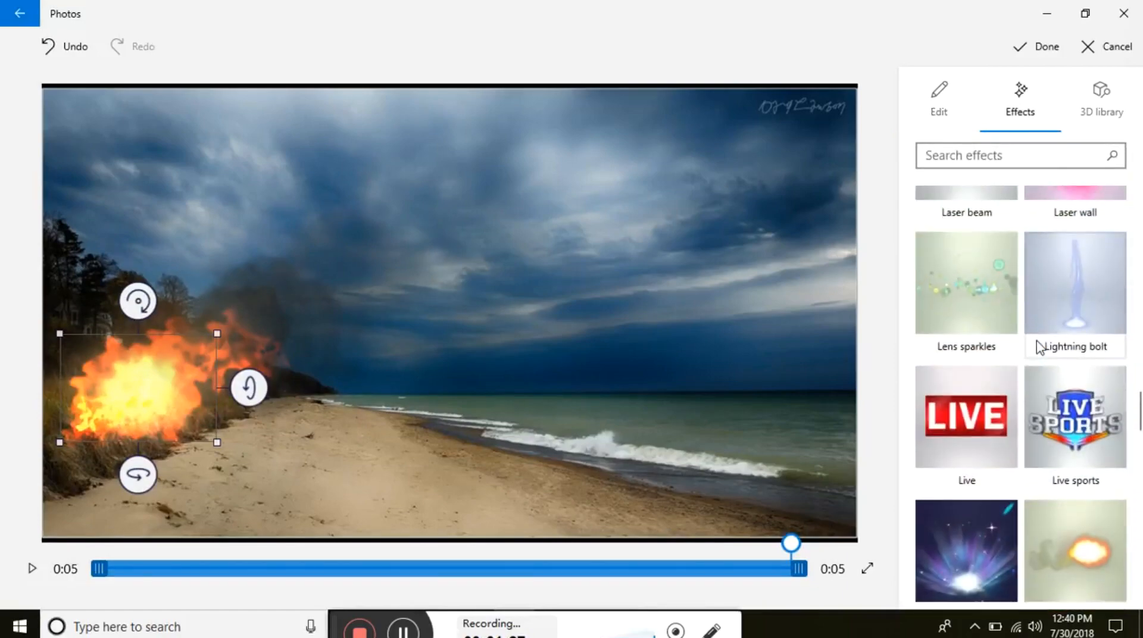
mouse_move(1075, 298)
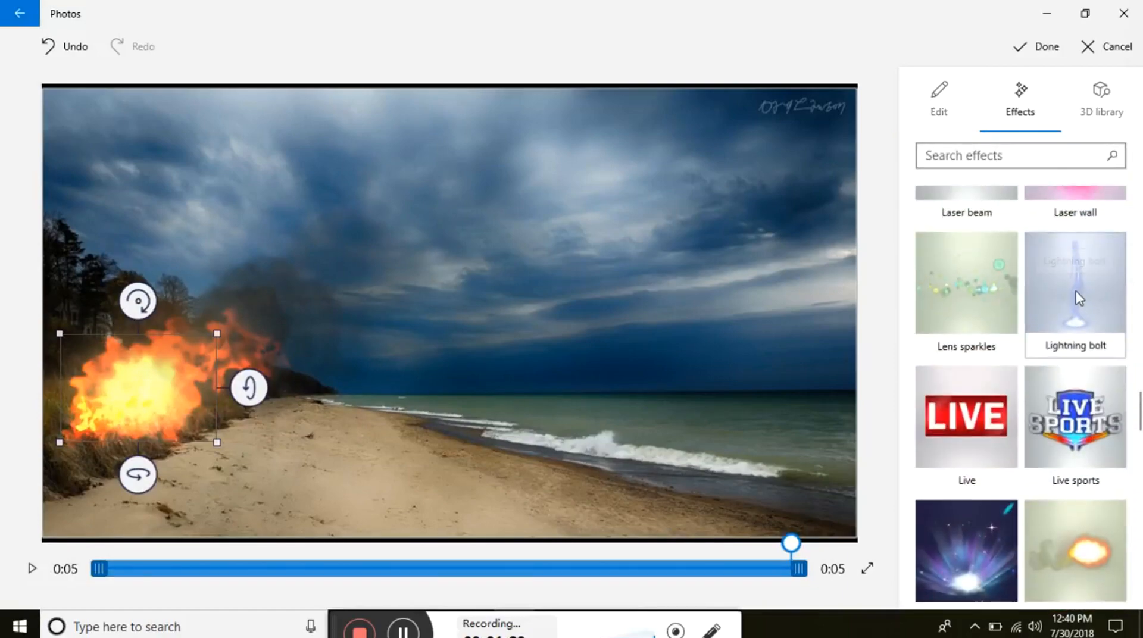
click(1074, 284)
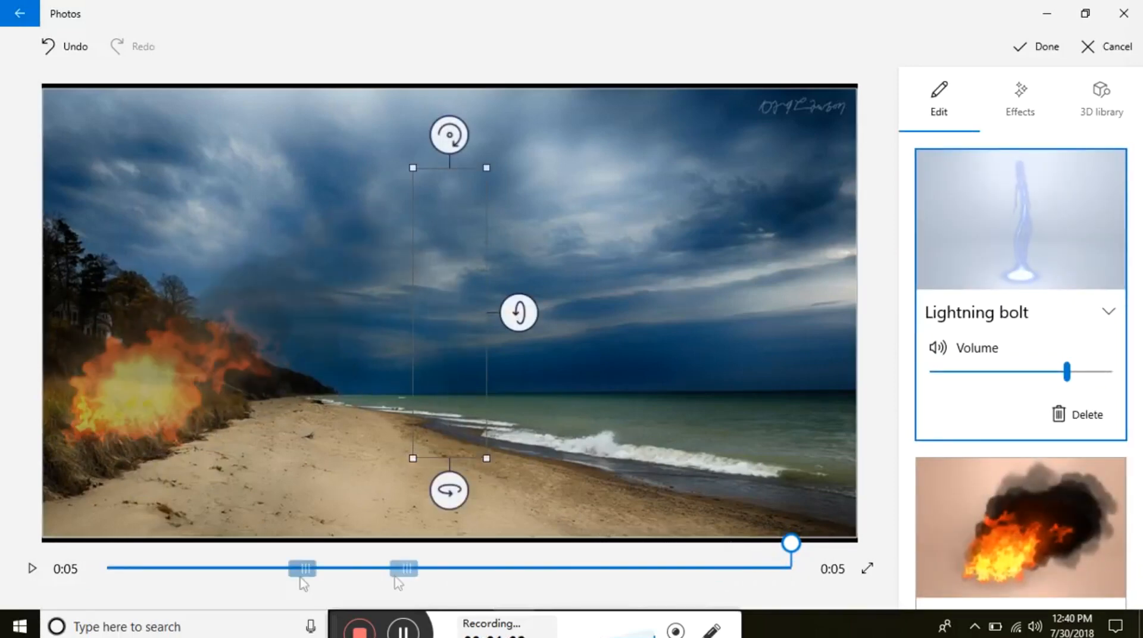
click(32, 568)
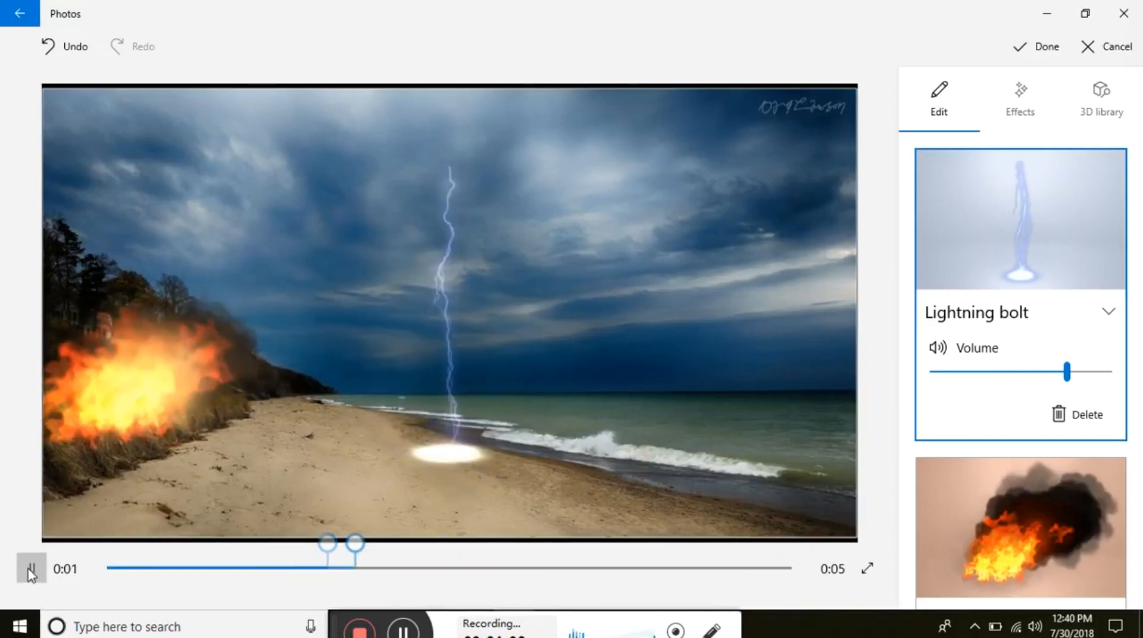
Reposition the lightning over the sea and move its timing later in the clip
drag(354, 545, 613, 545)
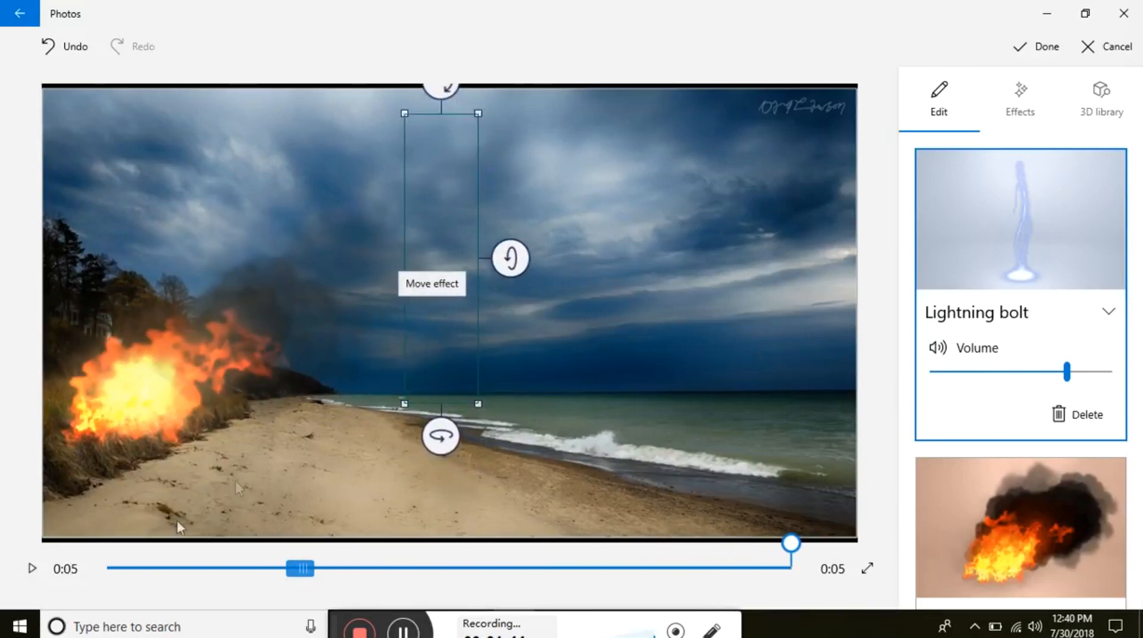
click(32, 568)
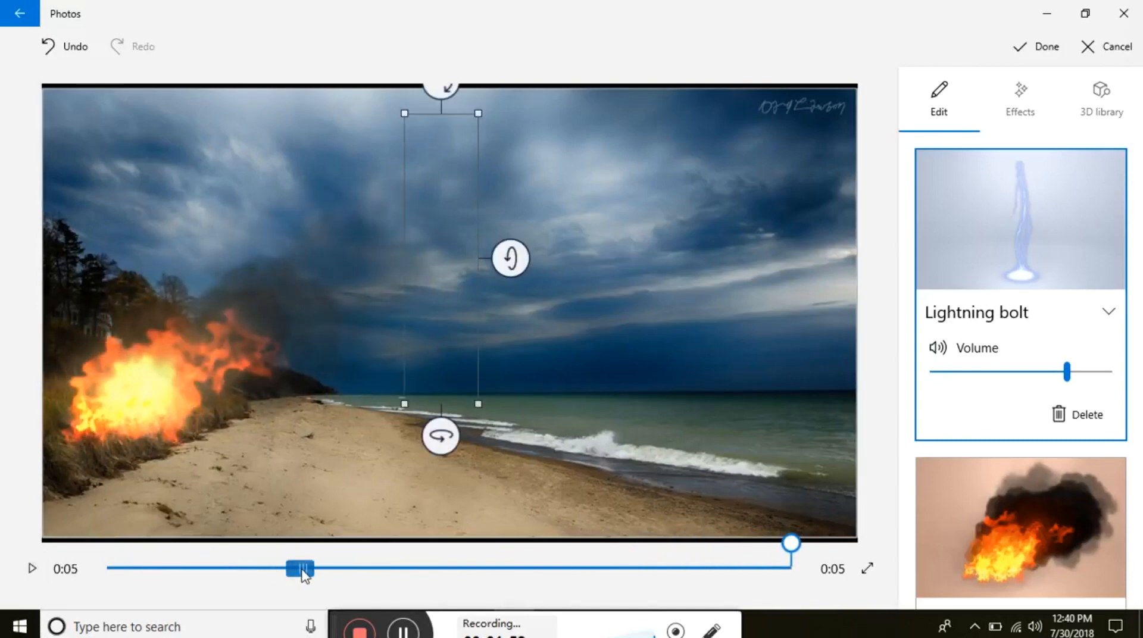
drag(301, 569, 461, 569)
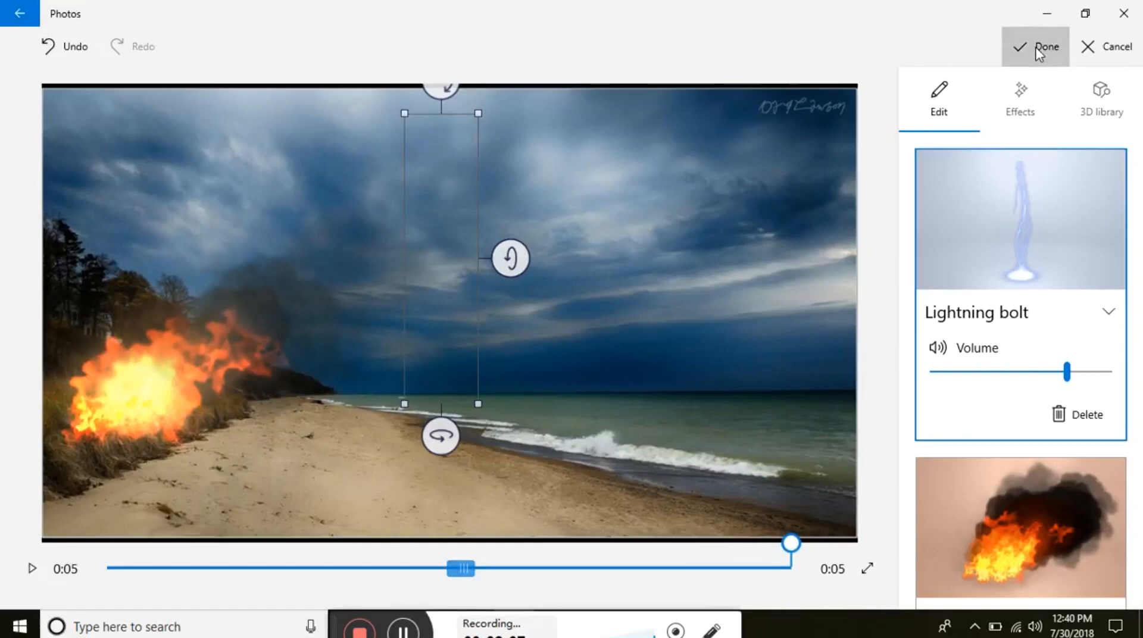
Save the creation to the Desktop as the MP4 video 'Beach Fire'
click(1035, 47)
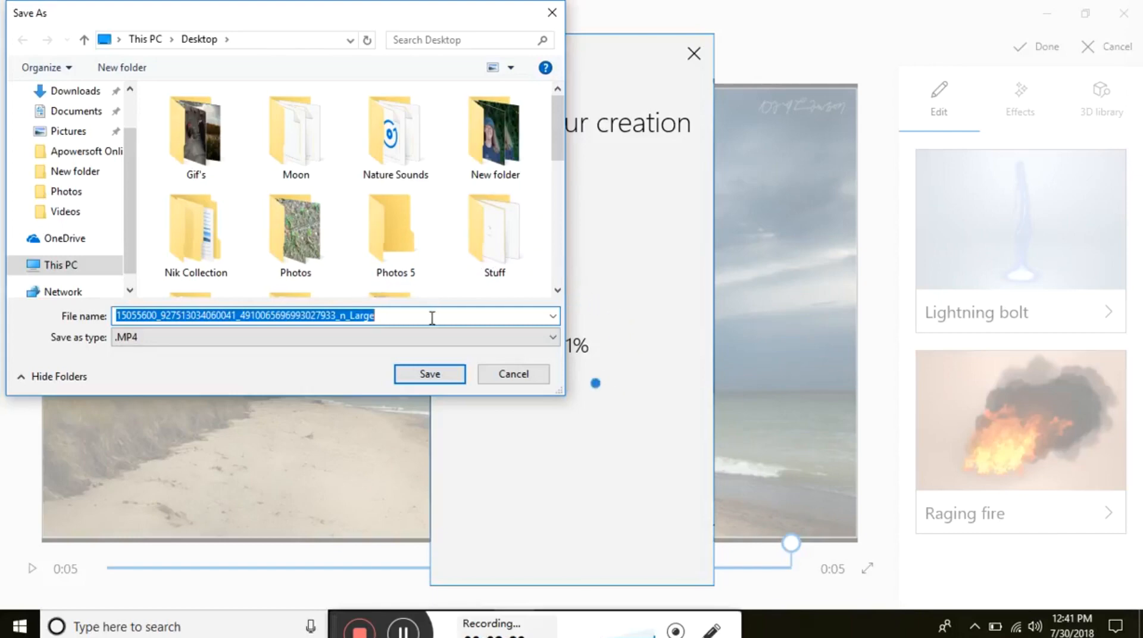
key(delete)
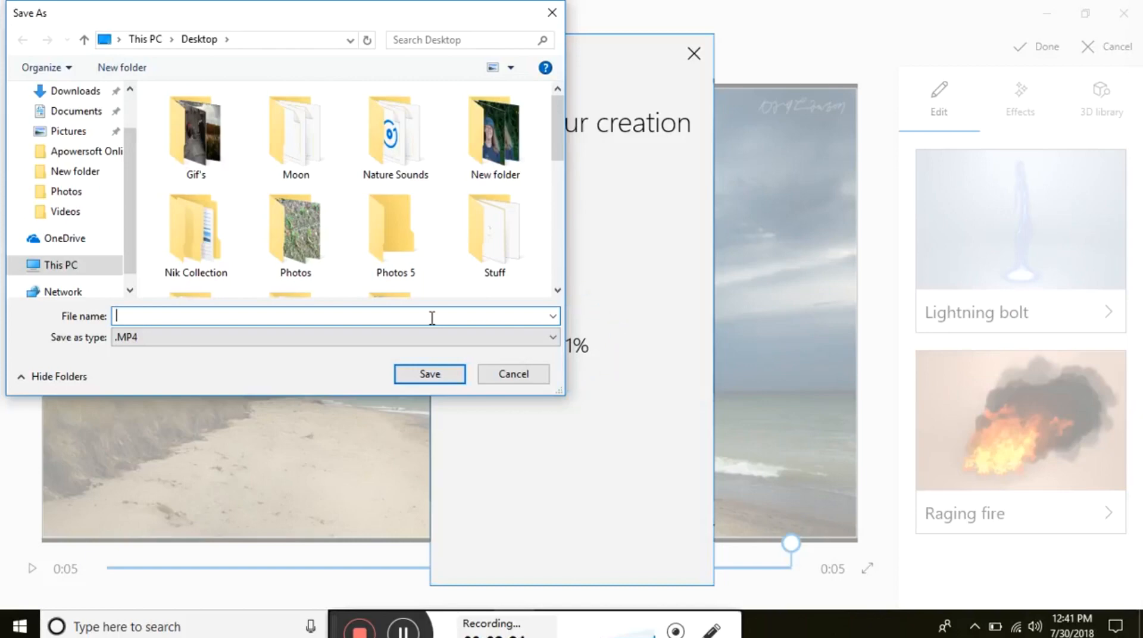
text(Beach F)
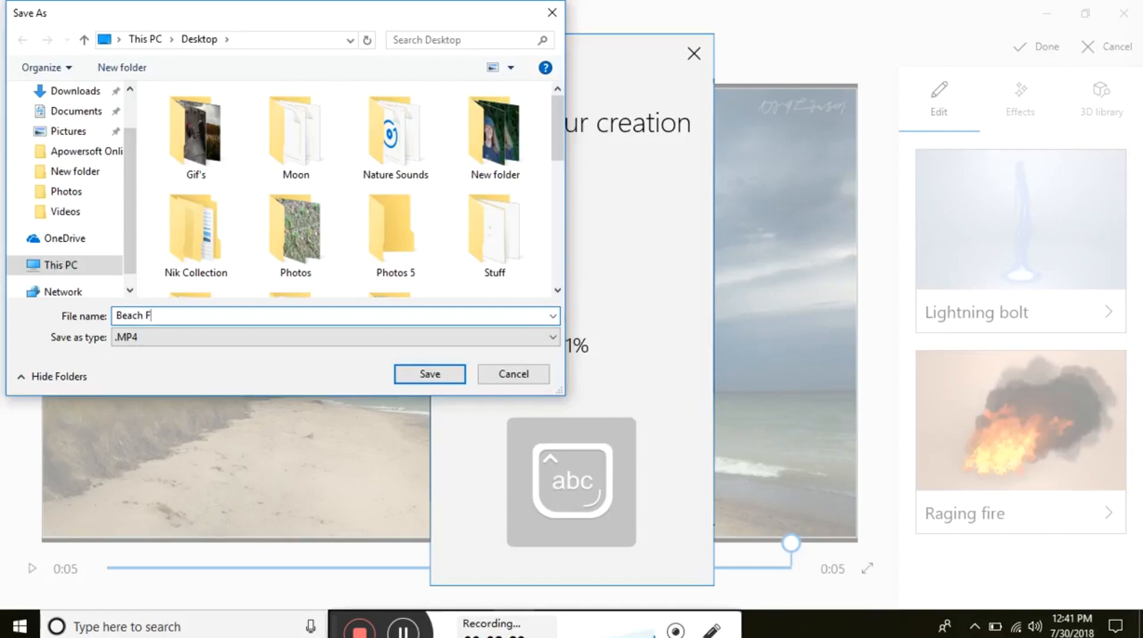
text(ire)
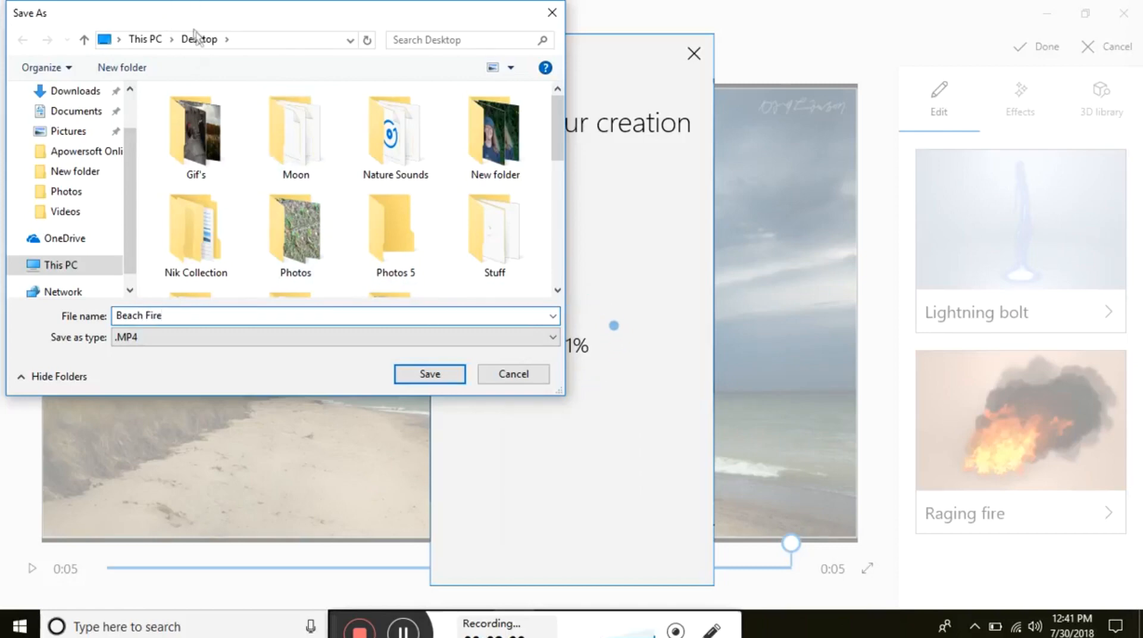
click(429, 373)
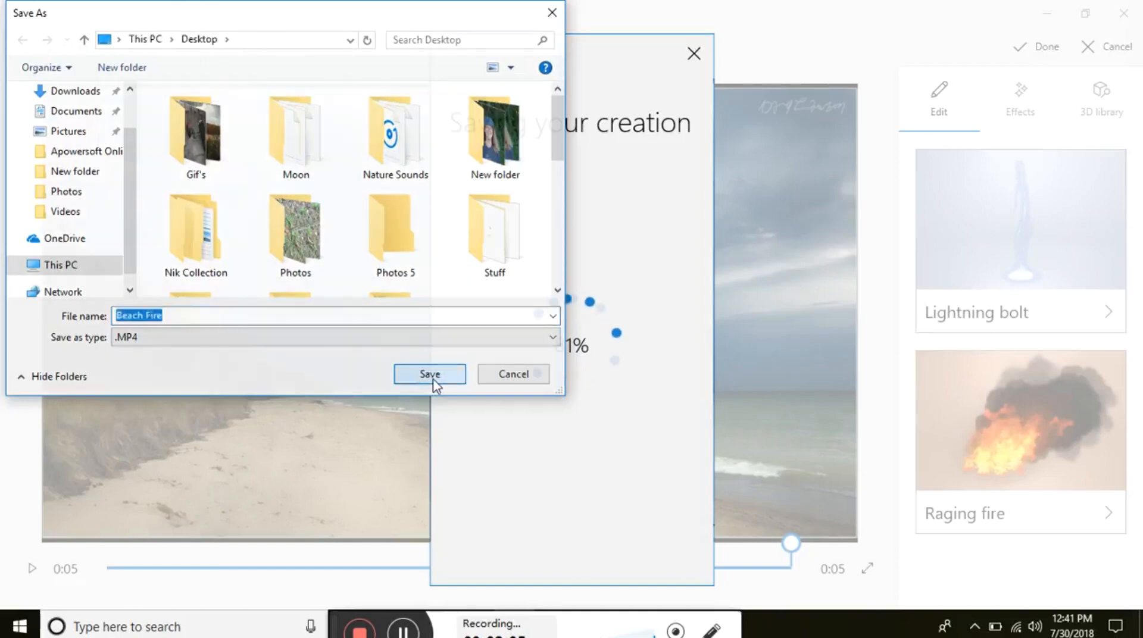
click(429, 373)
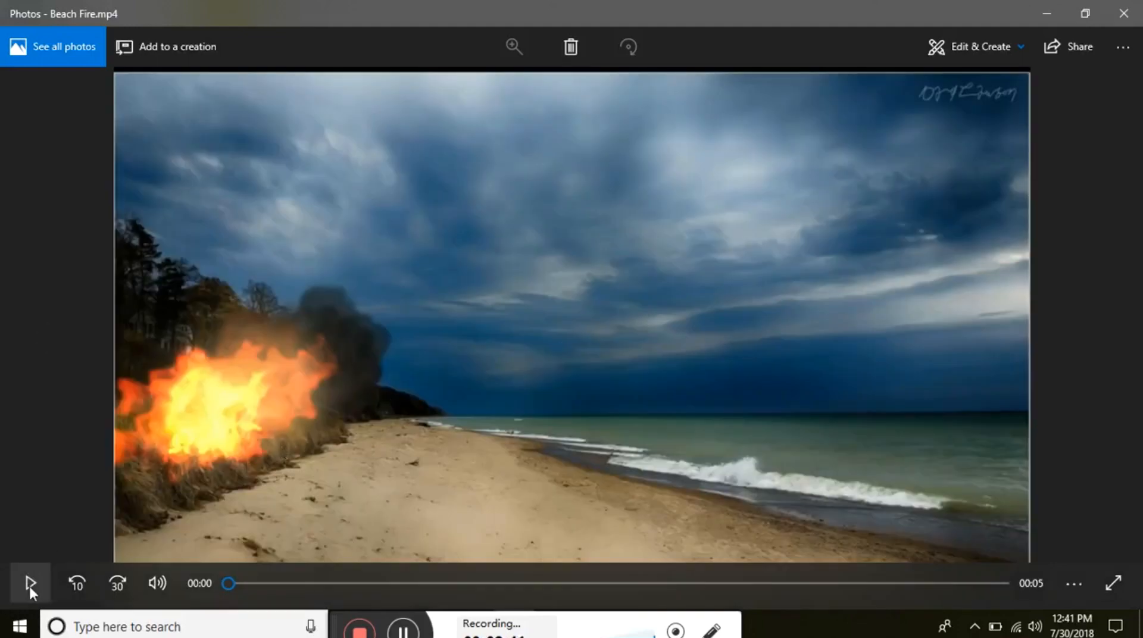
Play Beach Fire.mp4 and pause it near the end
click(29, 582)
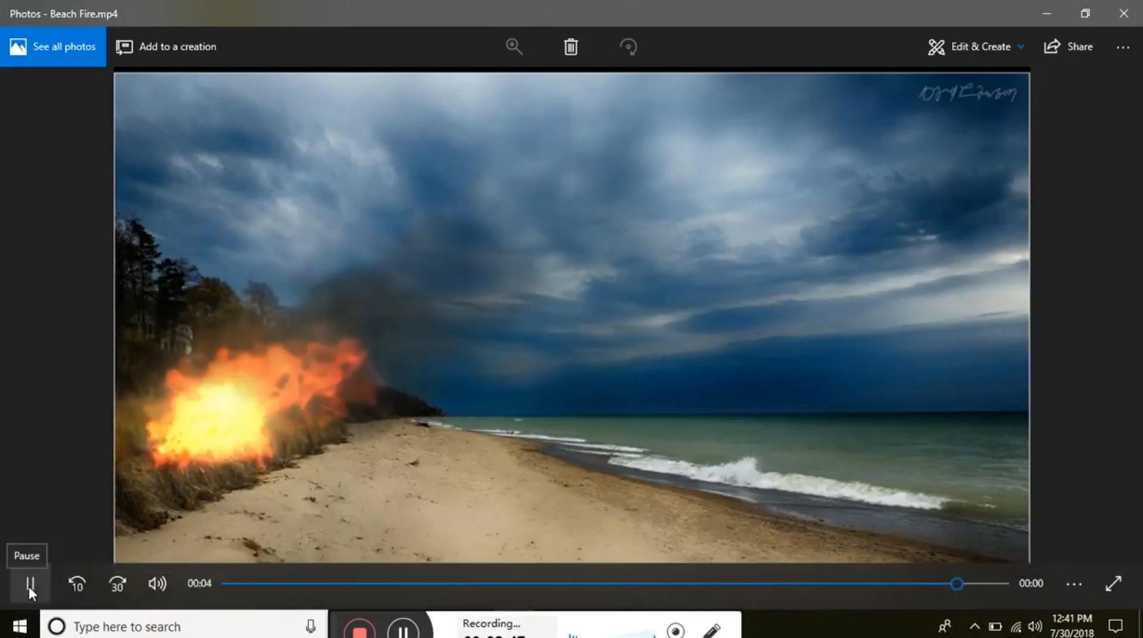
click(30, 589)
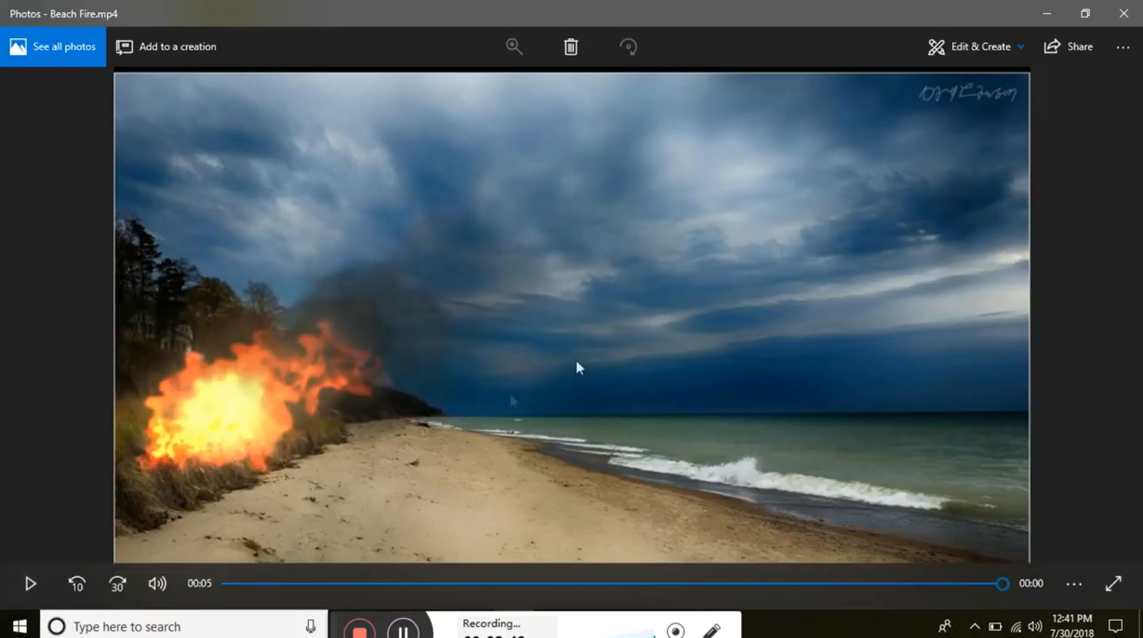